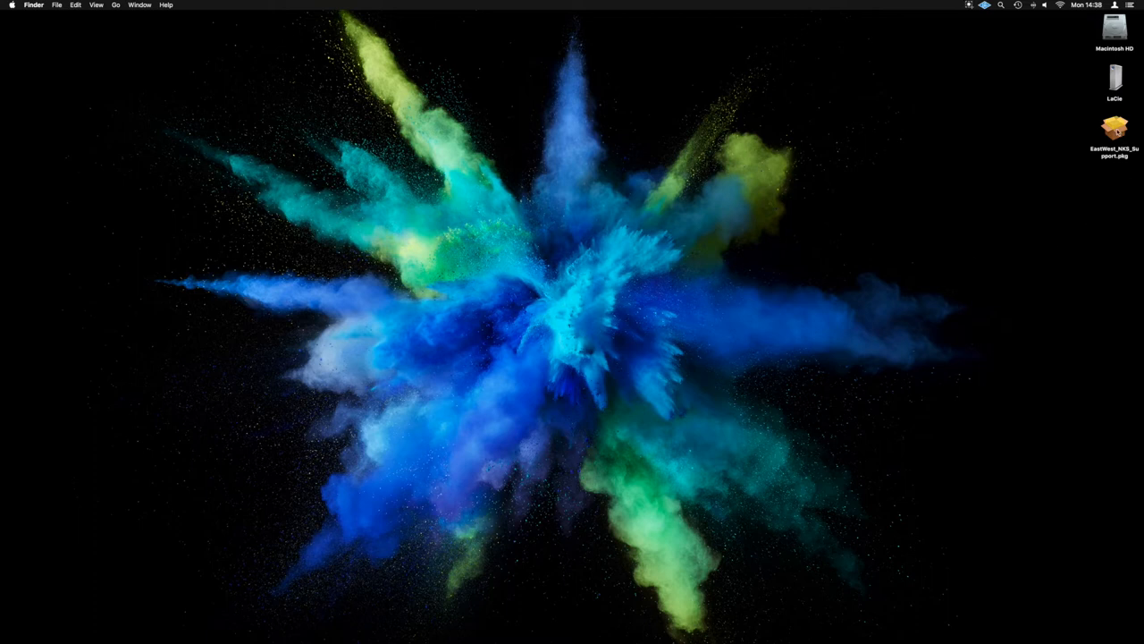
Open EastWest_NKS_Support.pkg from the desktop to start its installer.
left_click(1114, 128)
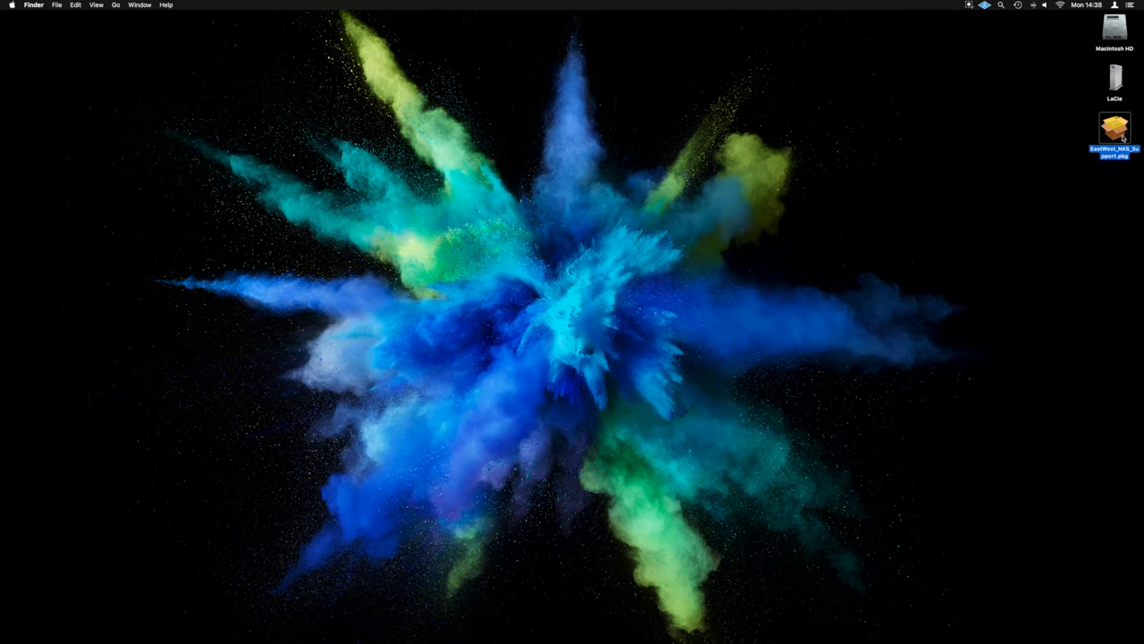
double_click(1115, 132)
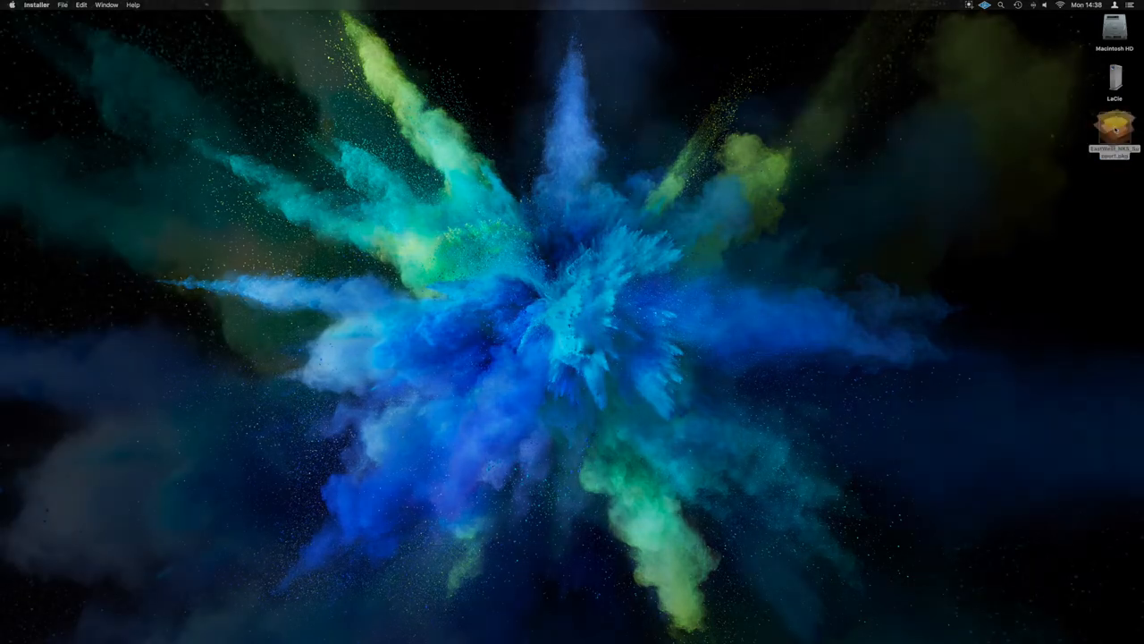
double_click(1114, 132)
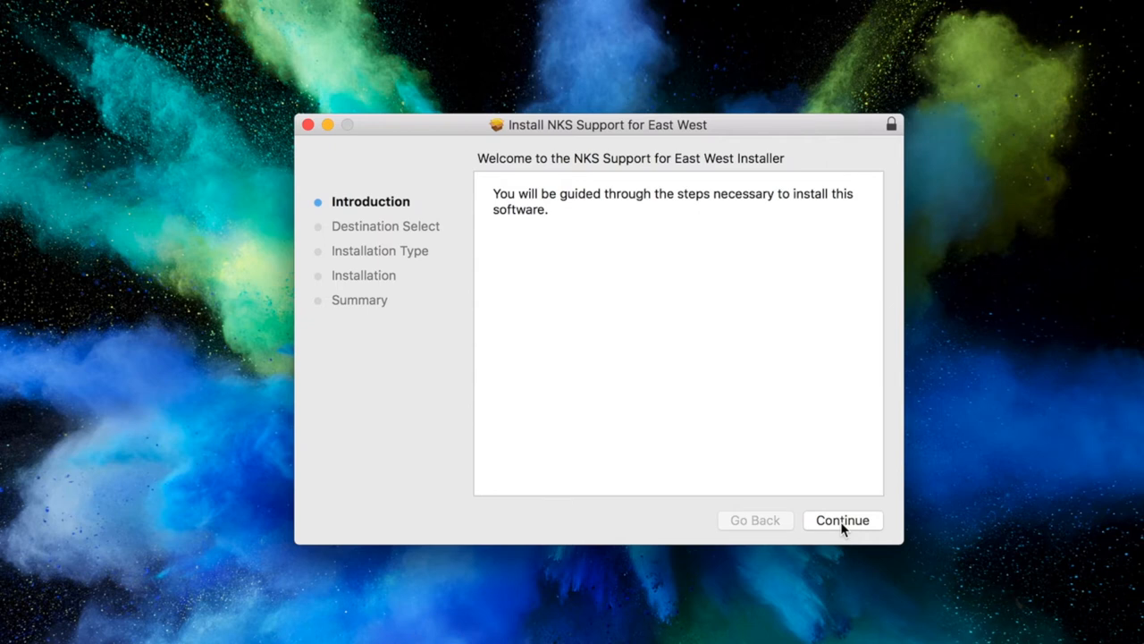
Run the standard NKS Support install on Macintosh HD with administrator authorization.
left_click(842, 520)
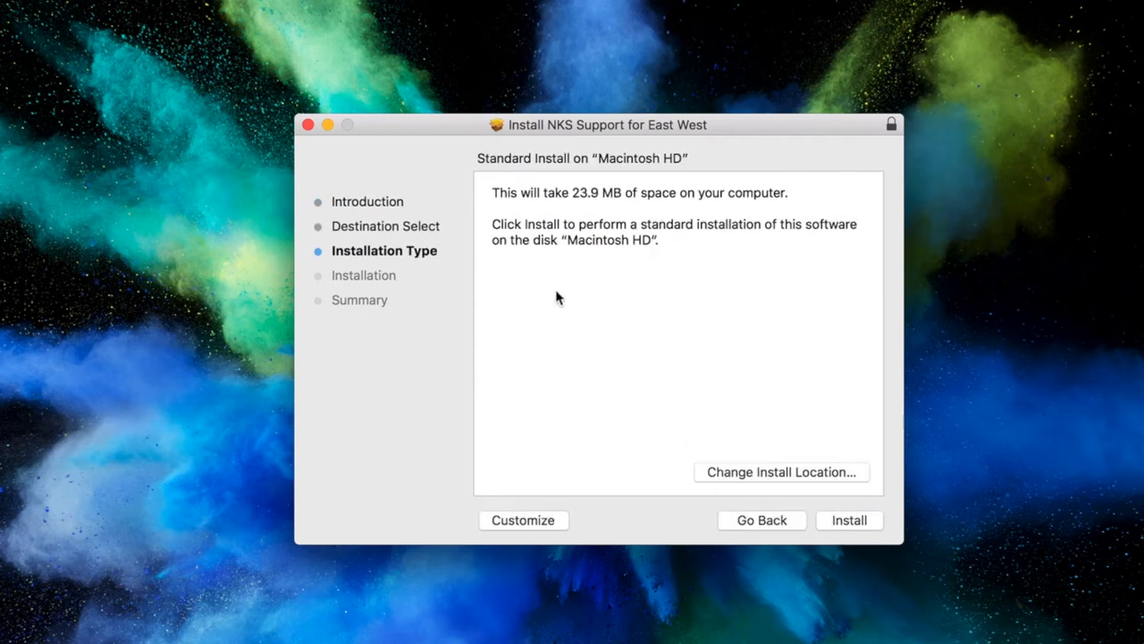
mouse_move(553, 295)
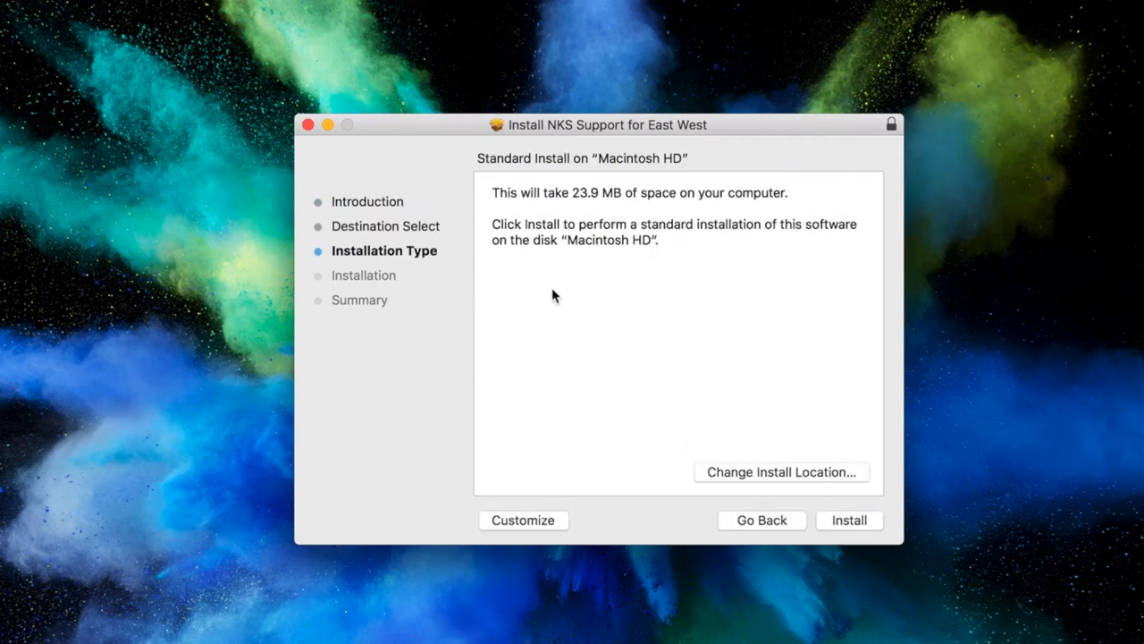
left_click(848, 519)
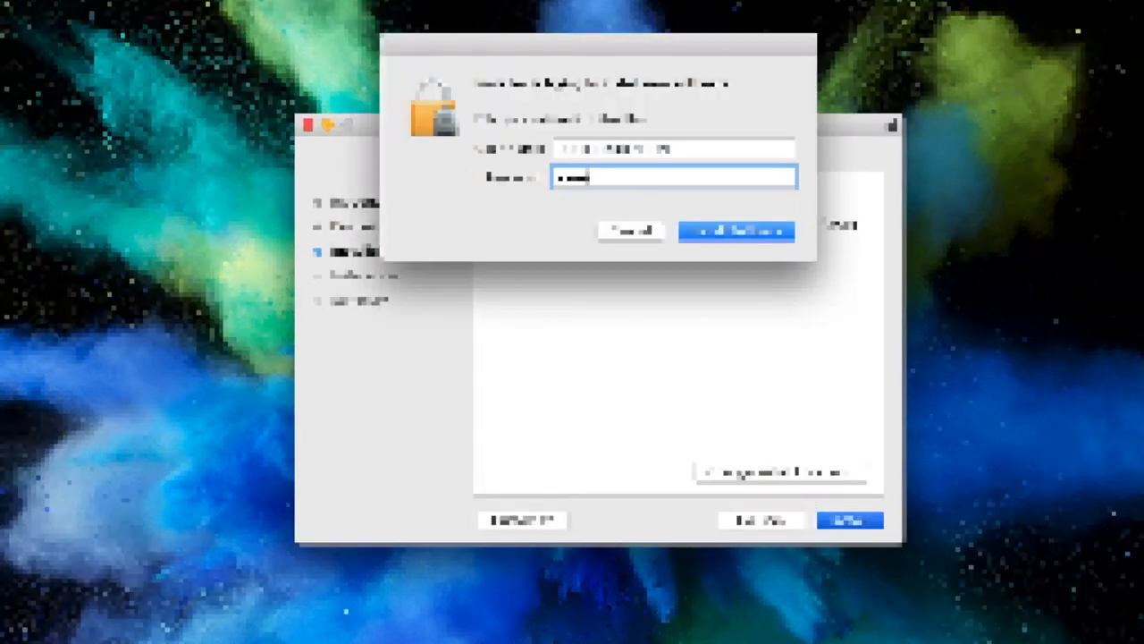
left_click(735, 230)
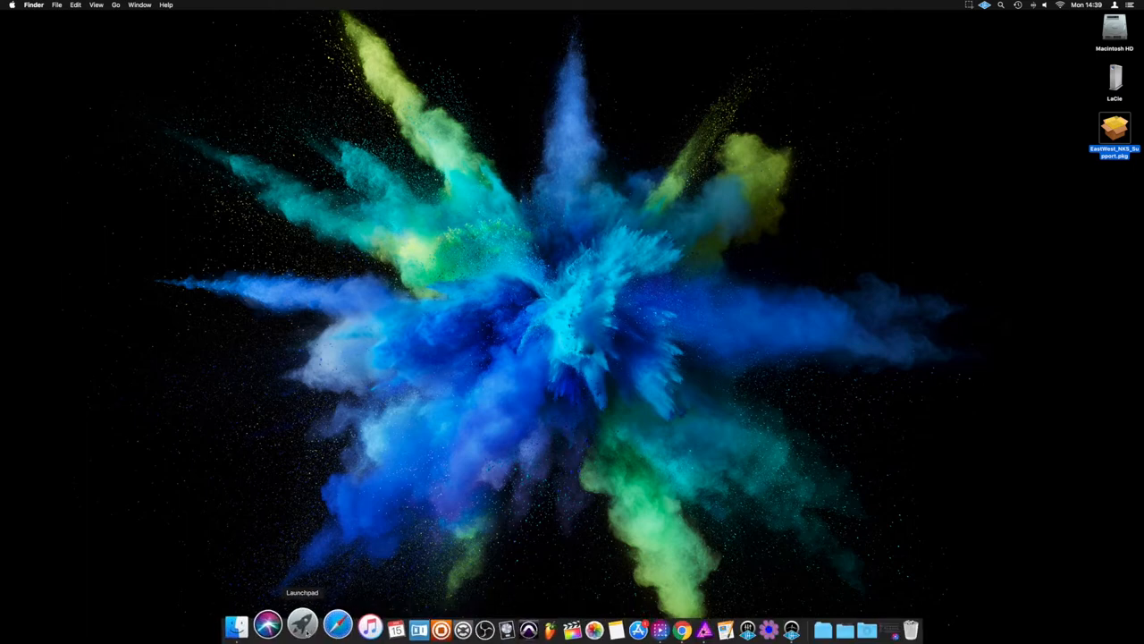
Start Komplete Kontrol from the Dock.
left_click(302, 623)
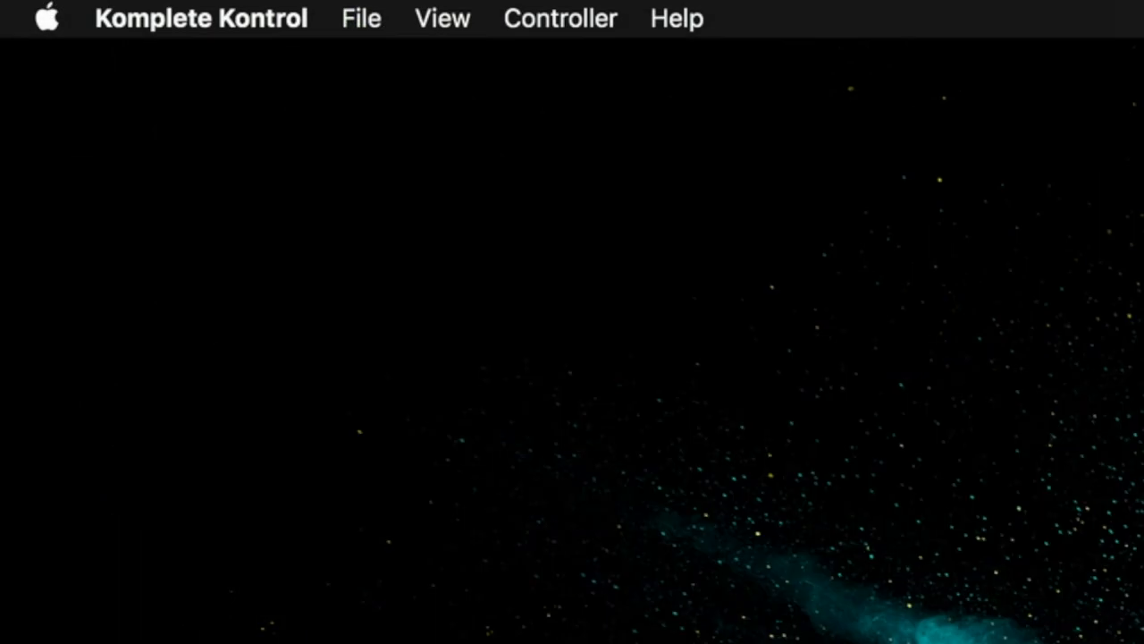
Rescan plug-ins in Komplete Kontrol Preferences' Plug-ins Manager, then quit the app.
left_click(201, 18)
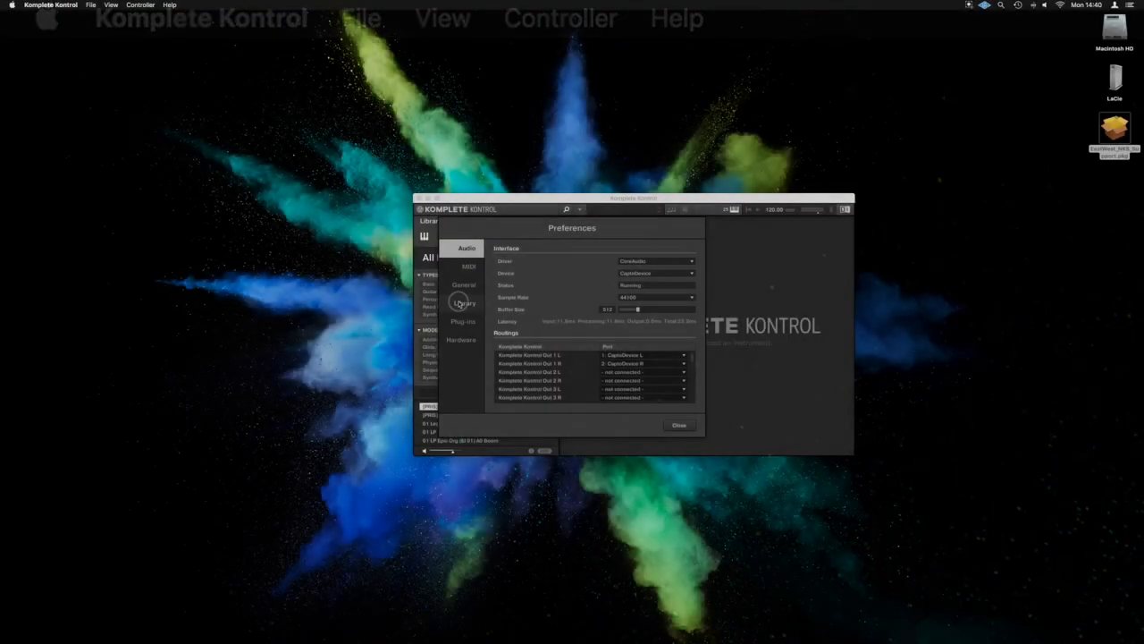
left_click(463, 302)
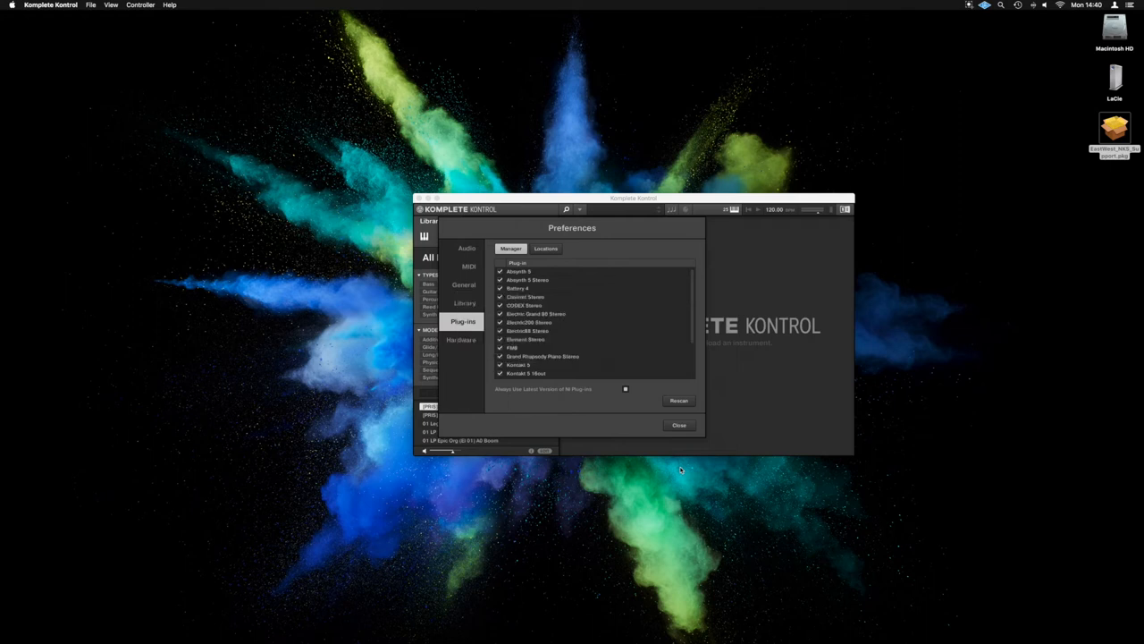
left_click(679, 424)
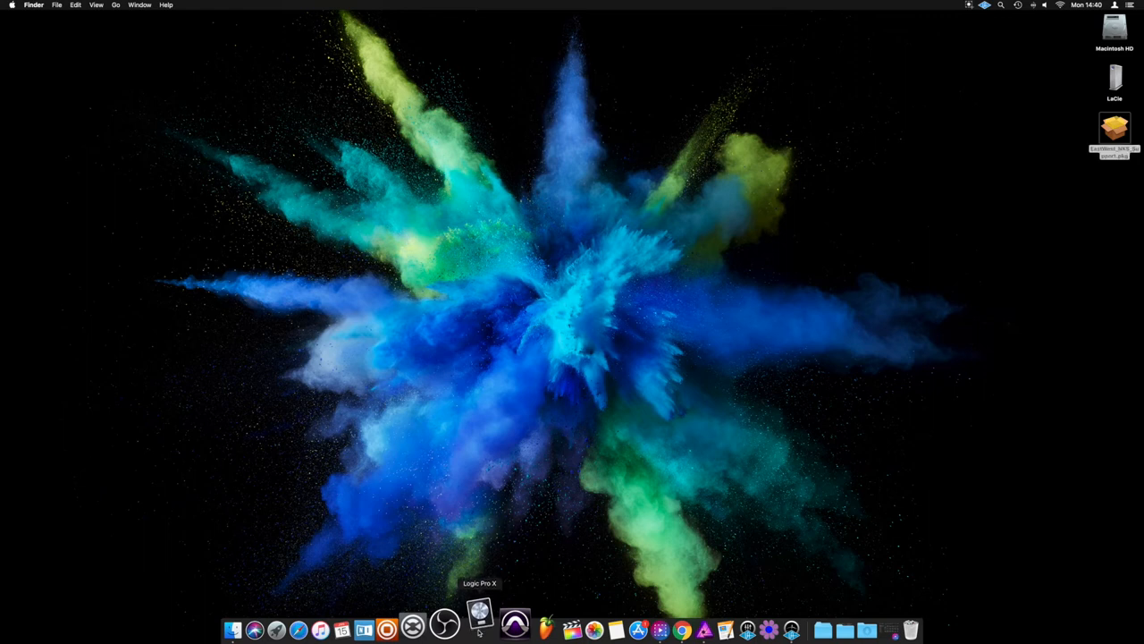
Start Logic Pro X from the Dock.
left_click(480, 614)
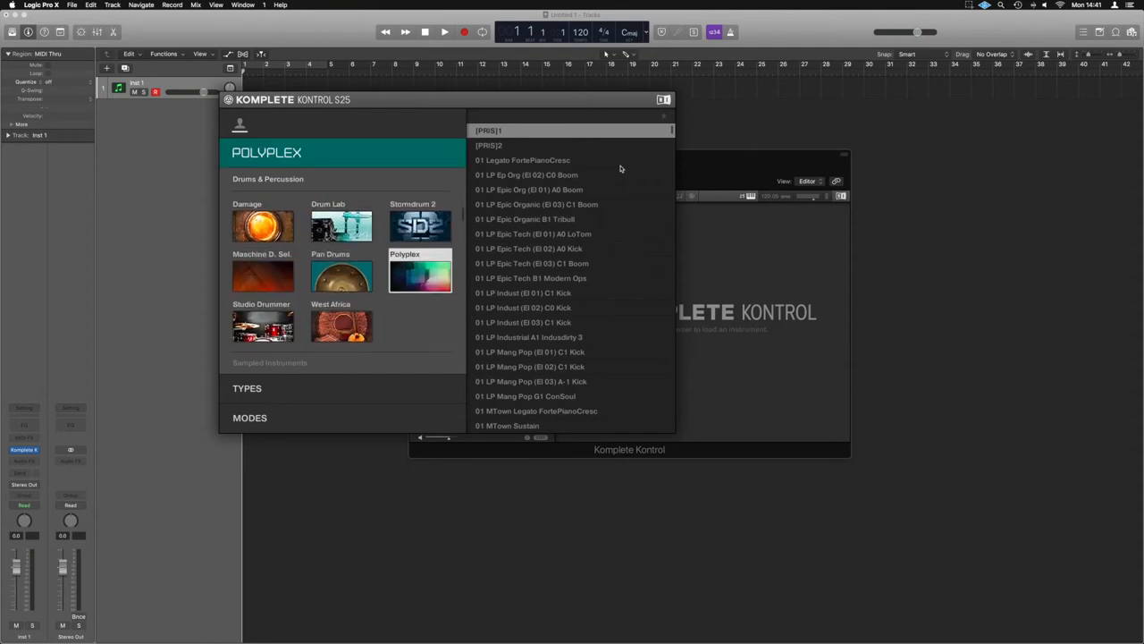
Load the 11 Bowl Gongs preset from Drum Lab's Stormdrum 2 in the browser.
left_click(341, 221)
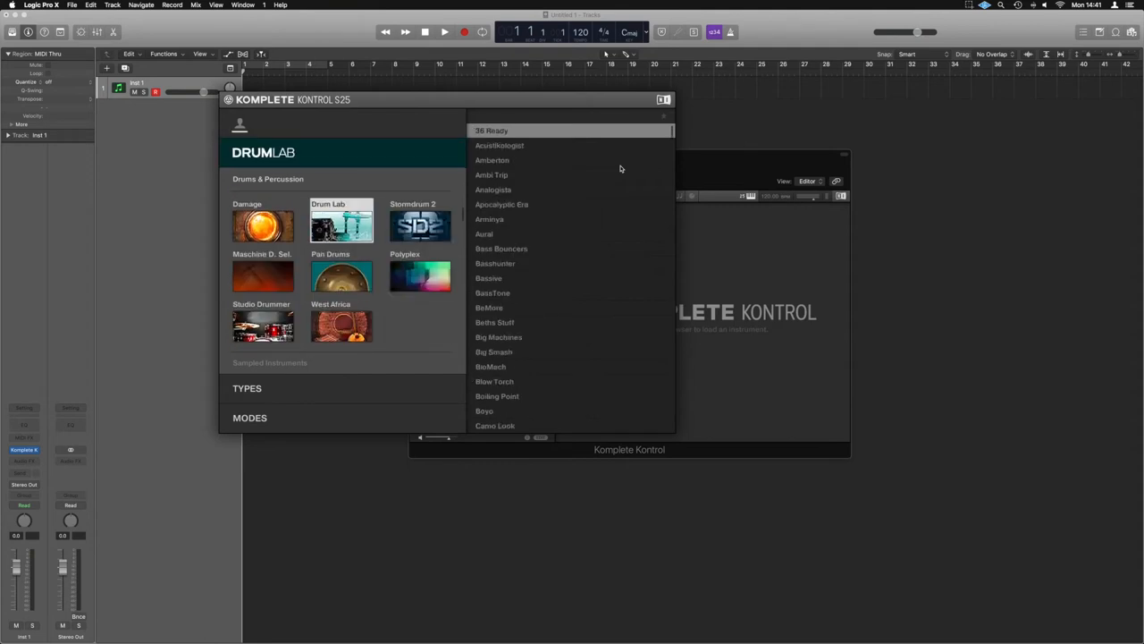
left_click(420, 223)
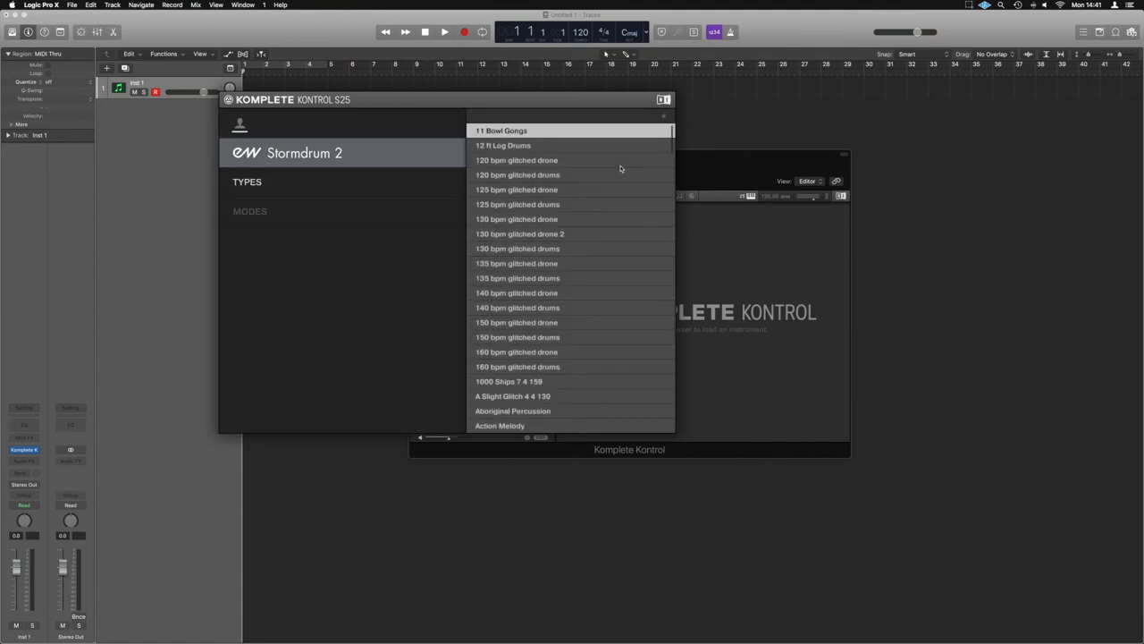
left_click(502, 130)
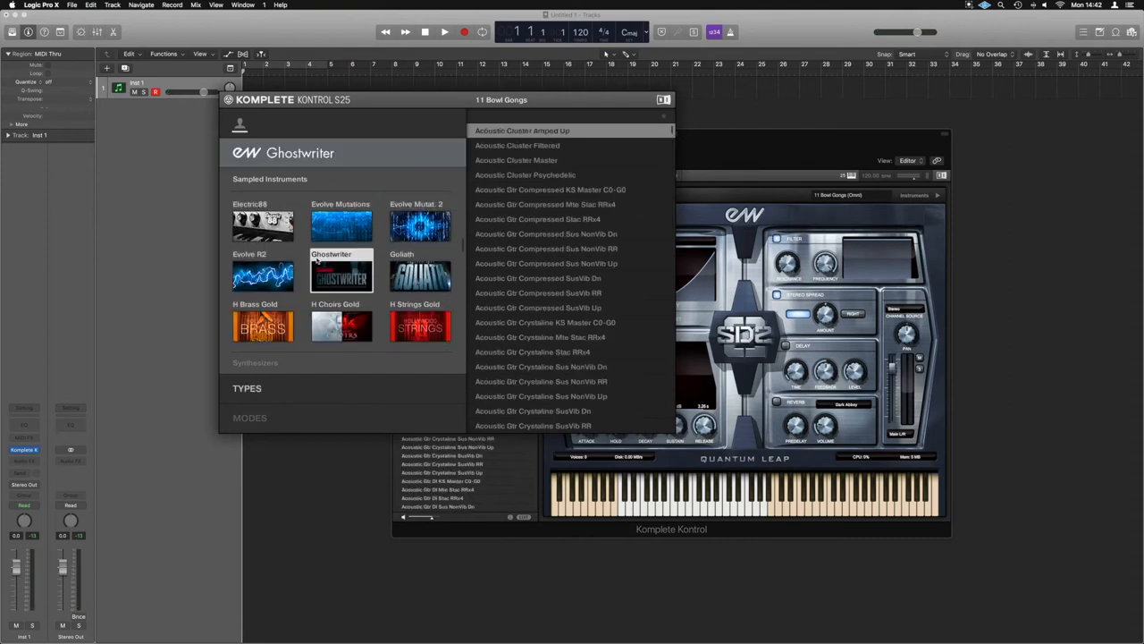
Browse Goliath and other products, pick Public Enemy, then close the instrument window.
left_click(420, 273)
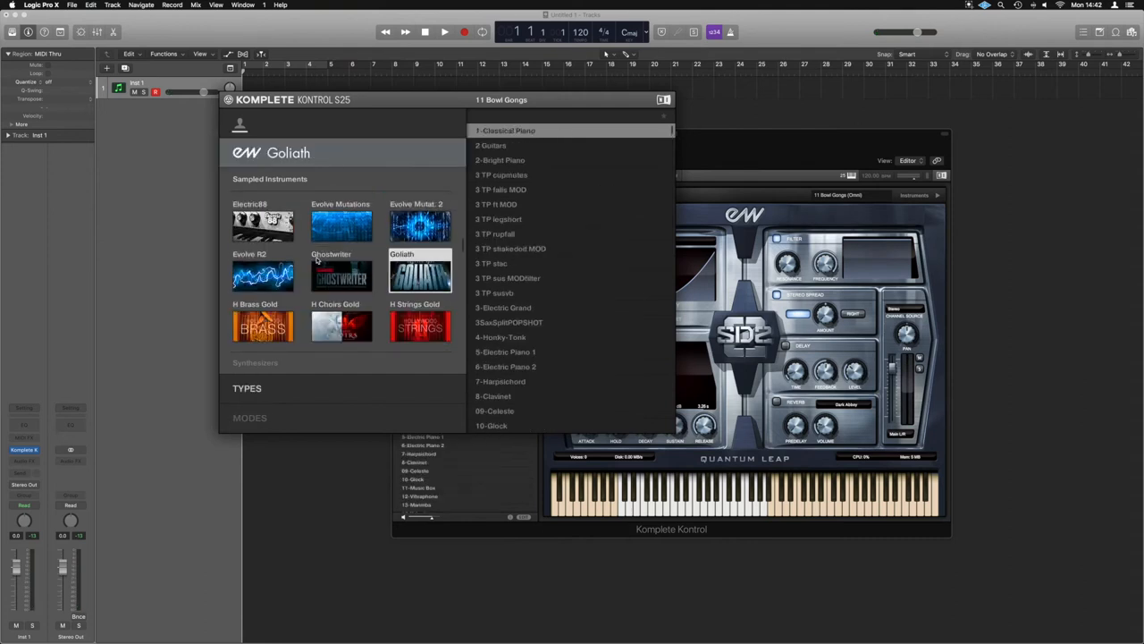
left_click(261, 322)
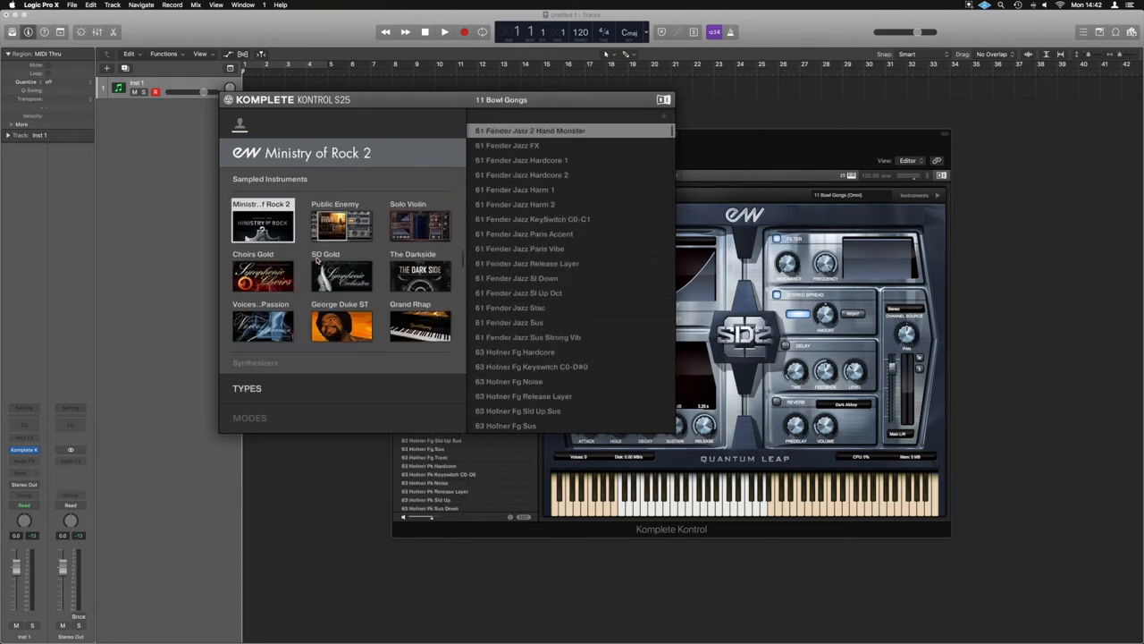
left_click(341, 222)
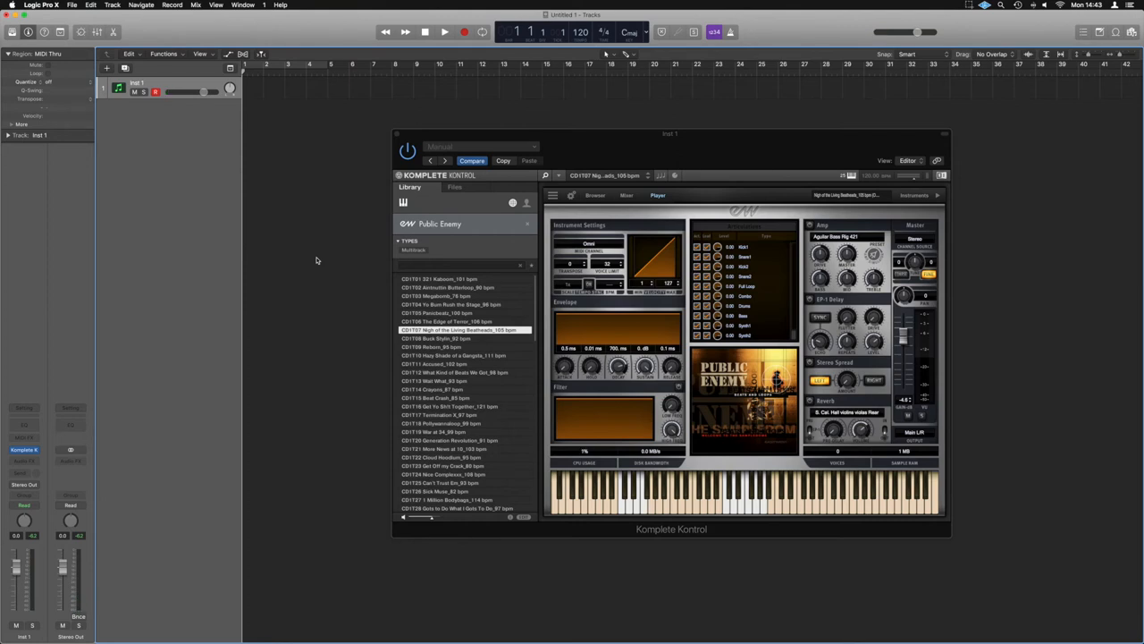
mouse_move(399, 136)
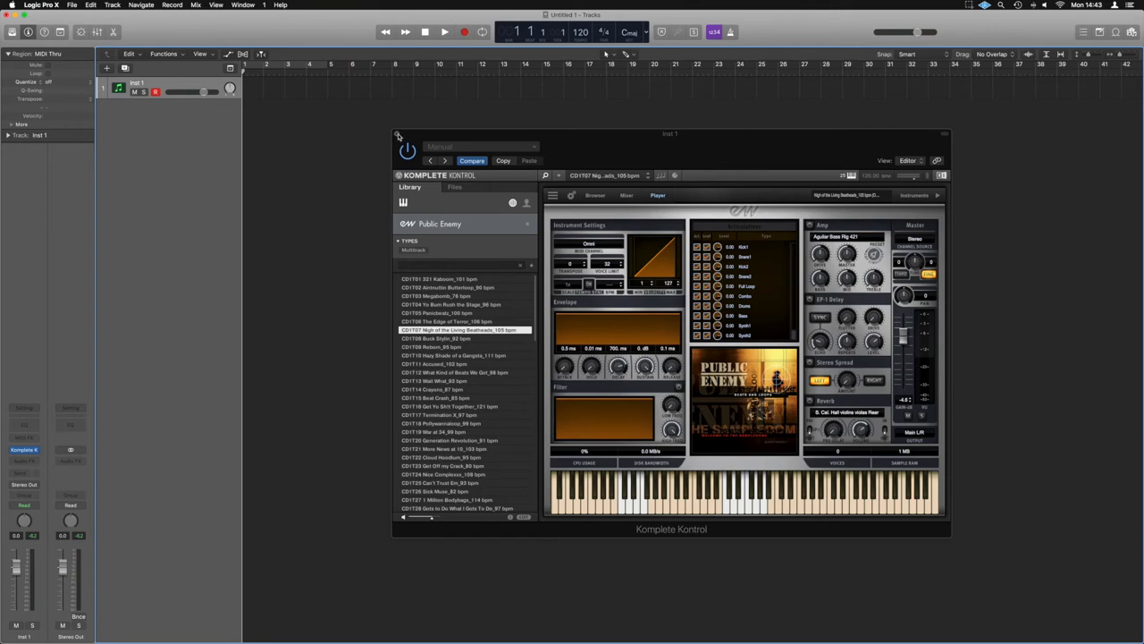
left_click(399, 134)
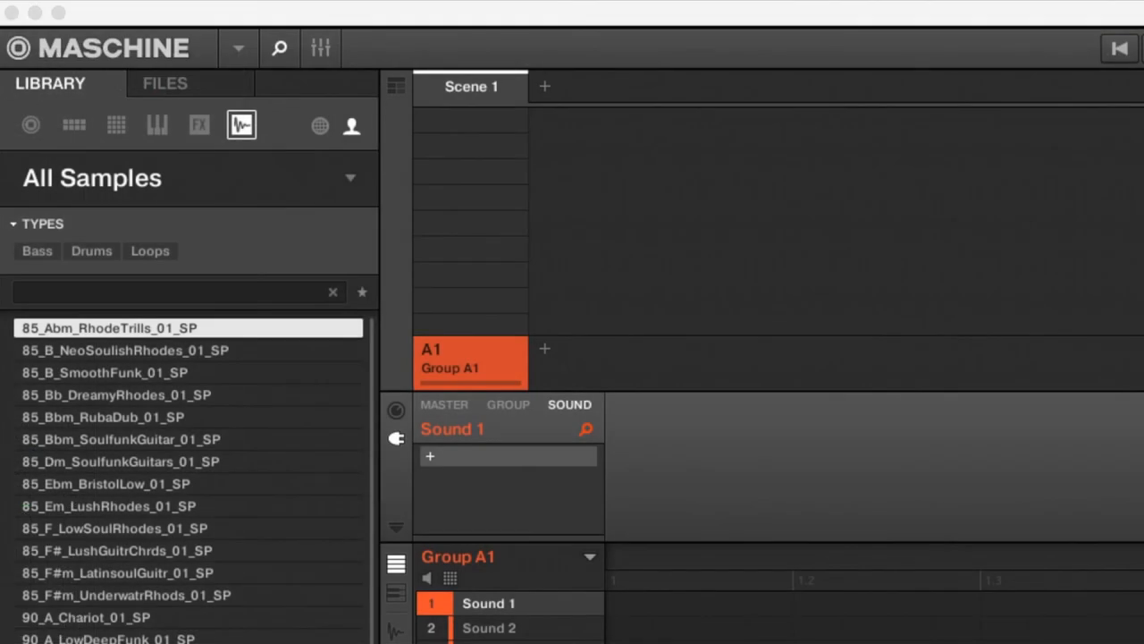
Load 1st Violins Bartok Pizz RR LS from Hollywood Strings Gold, then clear the product filter.
left_click(199, 125)
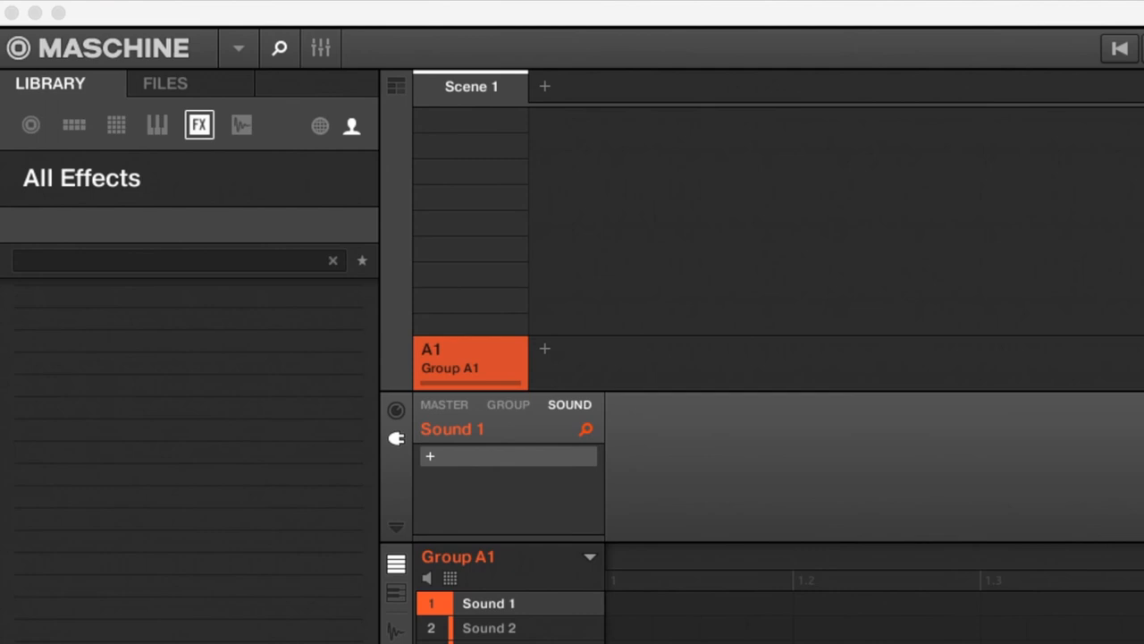
left_click(157, 125)
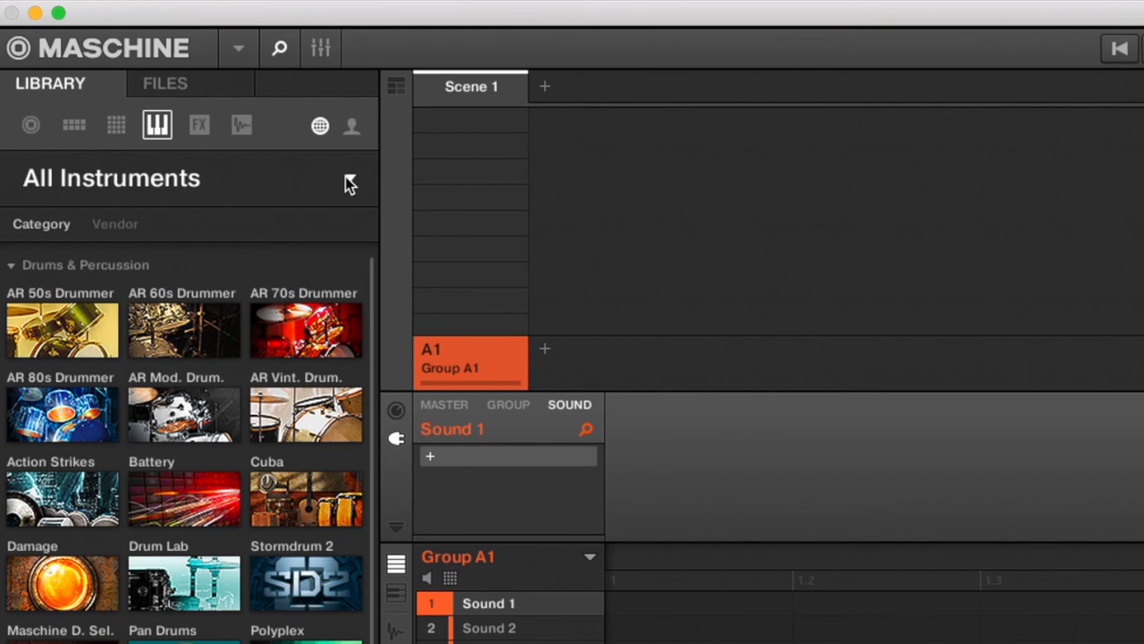
double_click(61, 581)
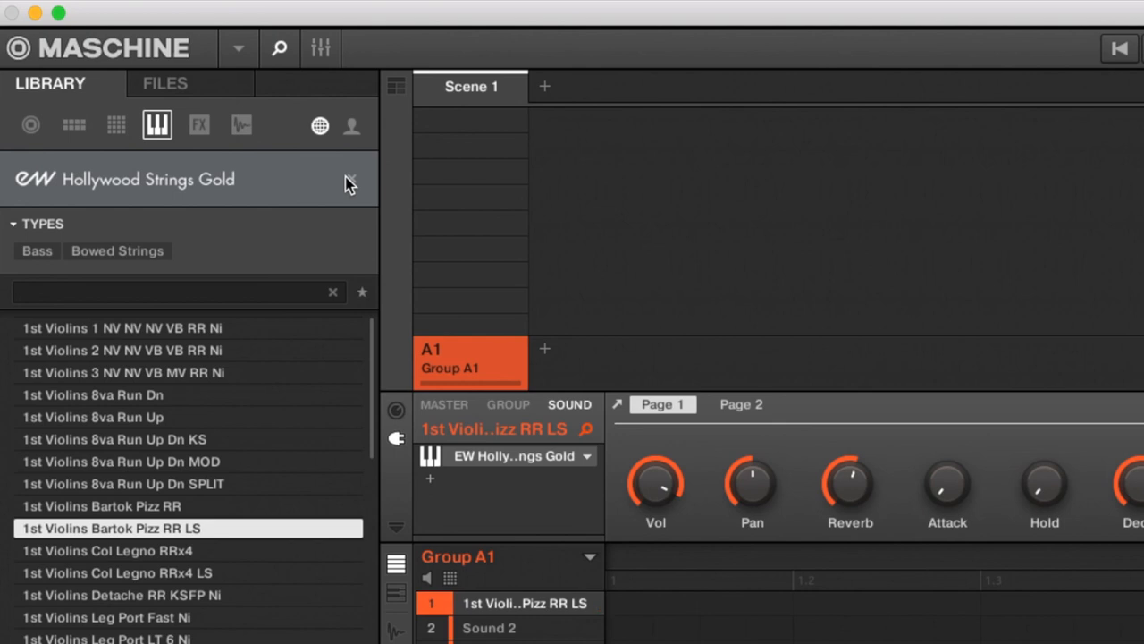
mouse_move(347, 198)
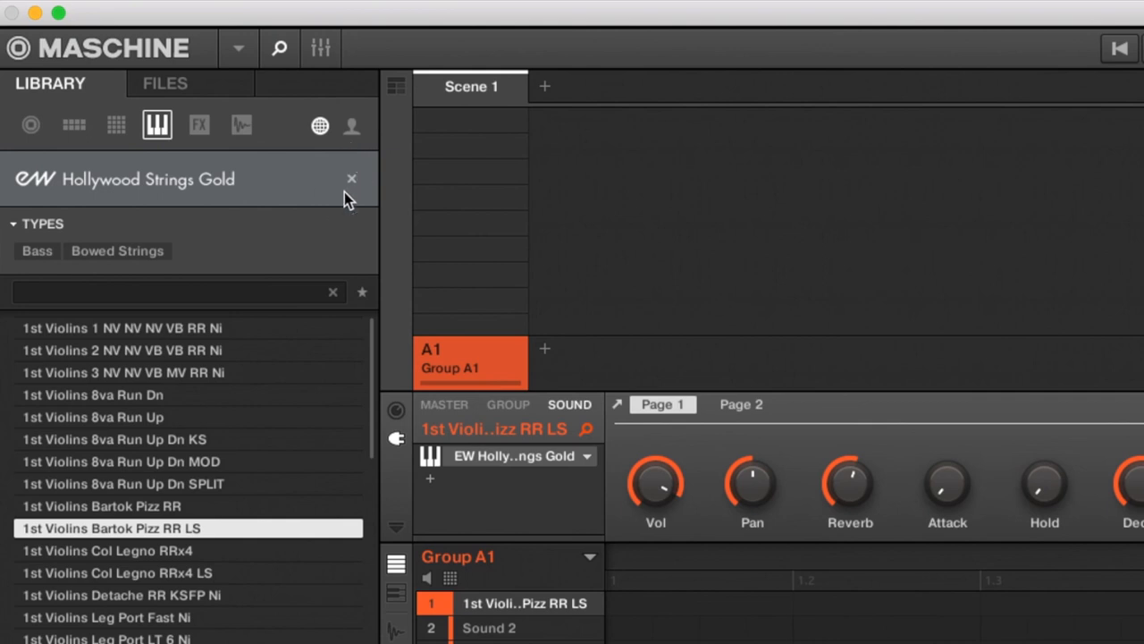
left_click(351, 177)
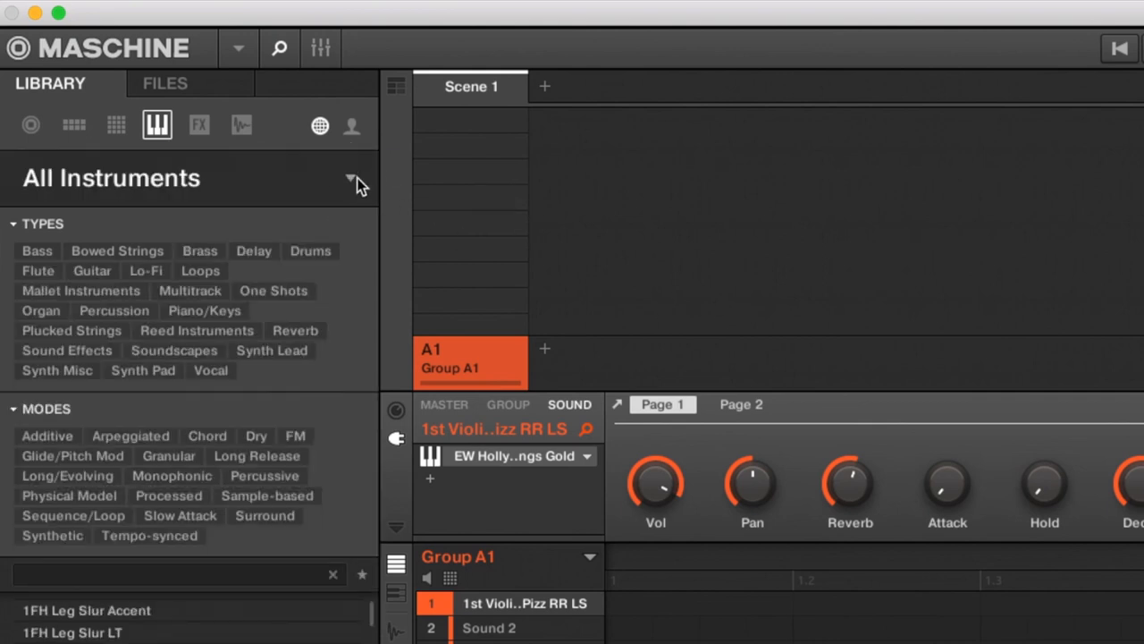
left_click(351, 178)
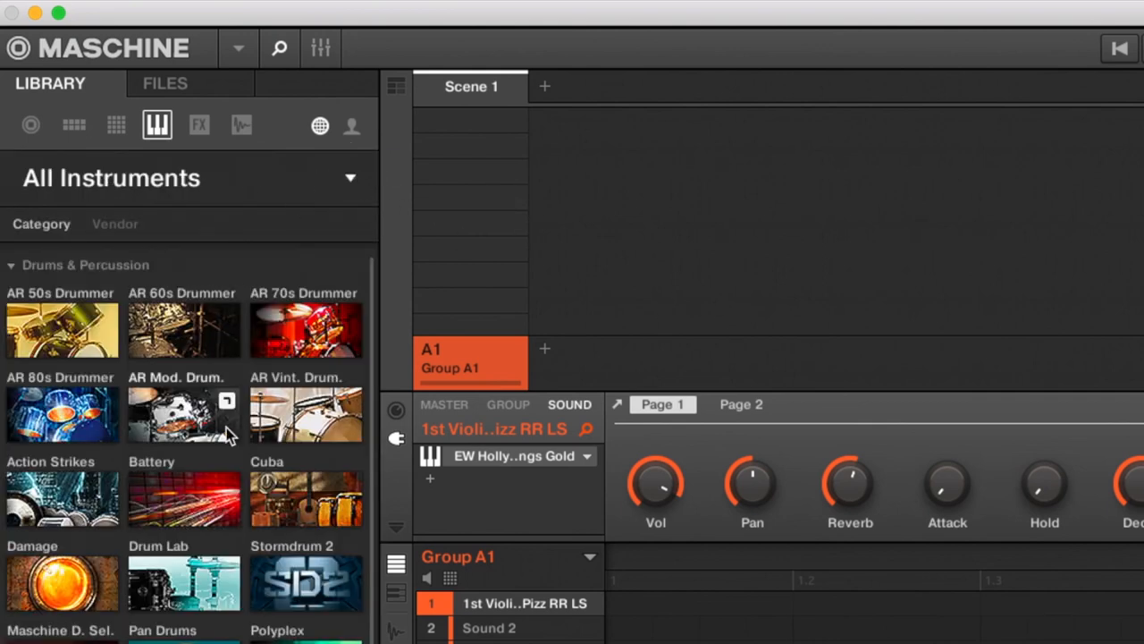